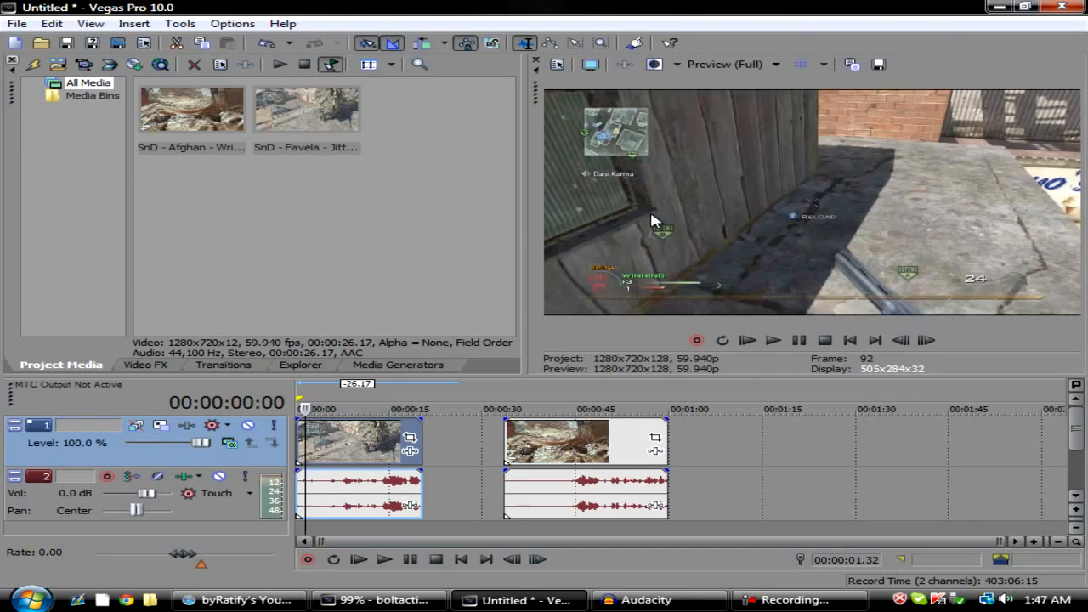
mouse_move(204, 452)
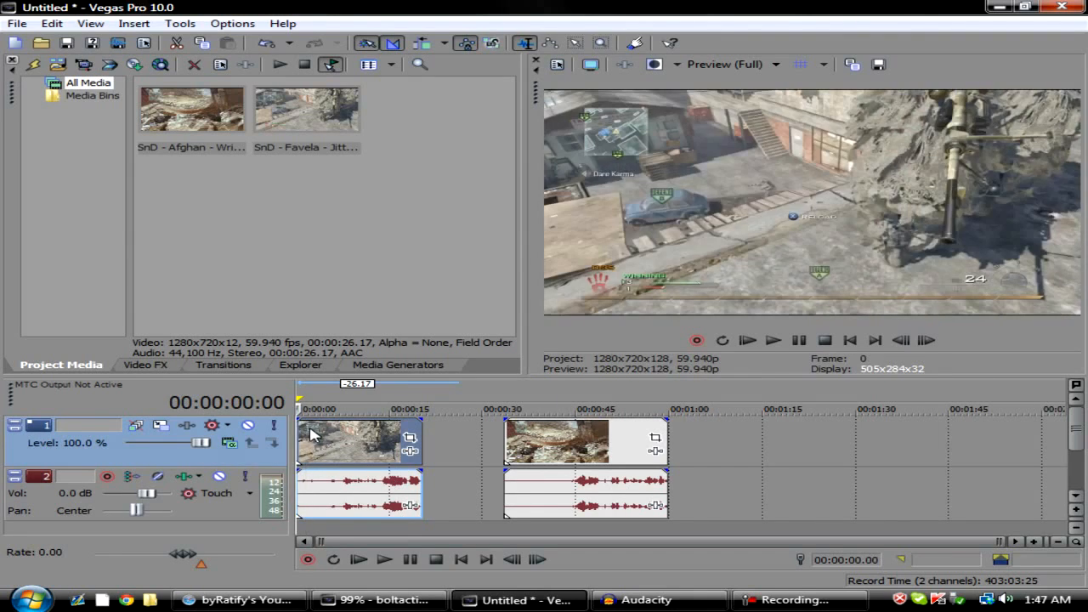
mouse_move(269, 433)
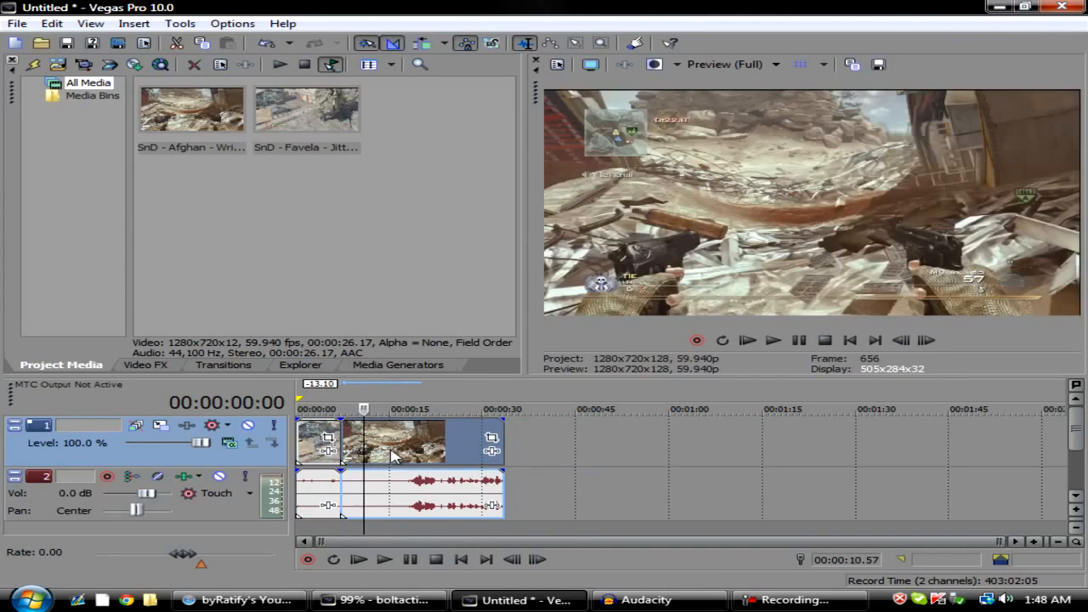
- Play back the two joined gameplay clips, then stop the preview
click(384, 558)
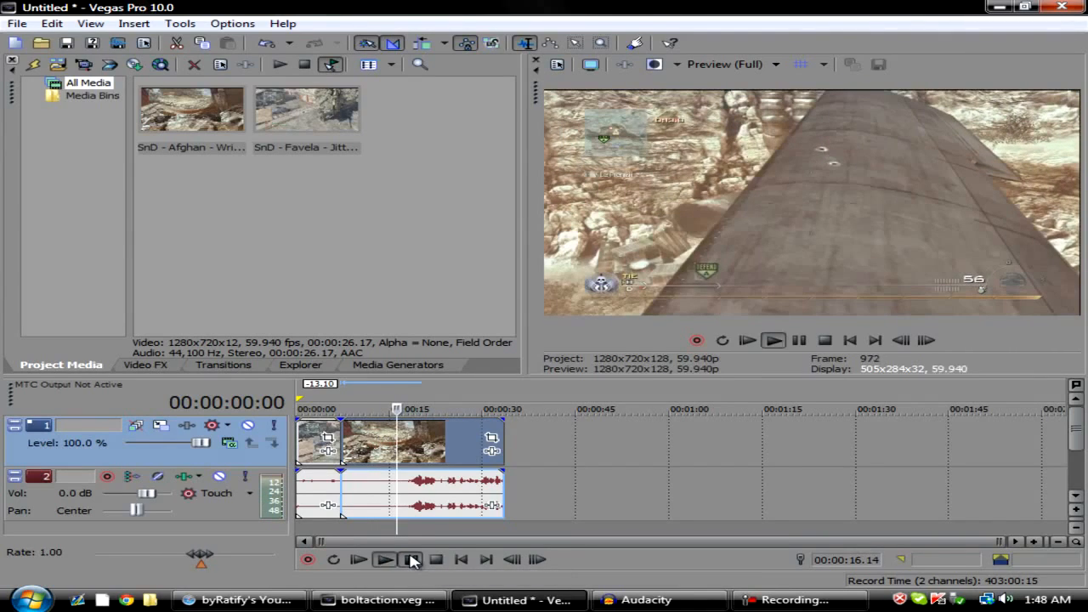
click(411, 558)
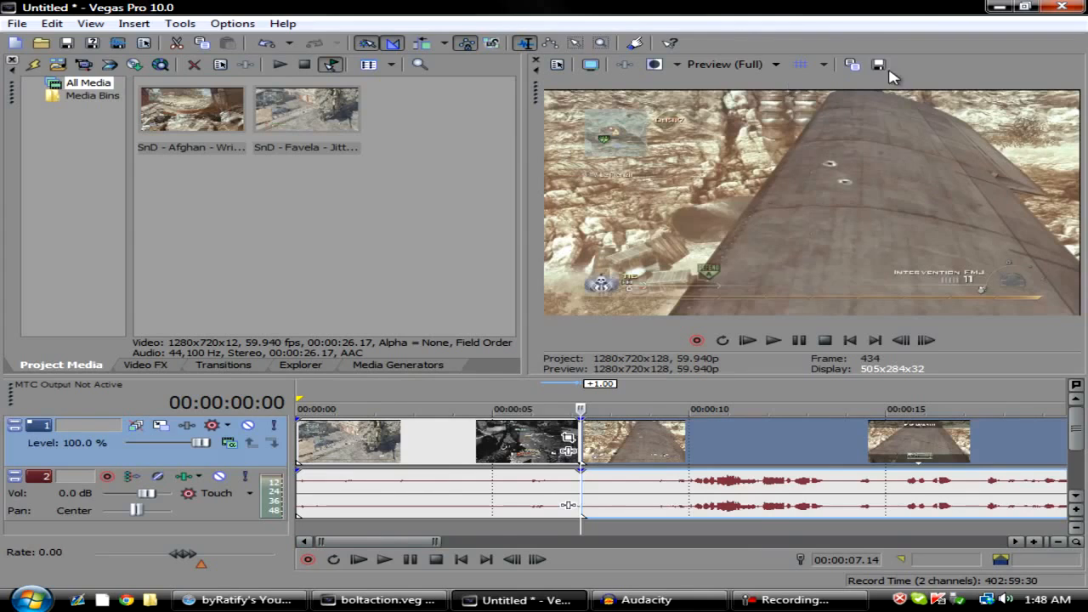
- Set preview quality to Full, save the current frame as a snapshot, and add a new video track
click(733, 65)
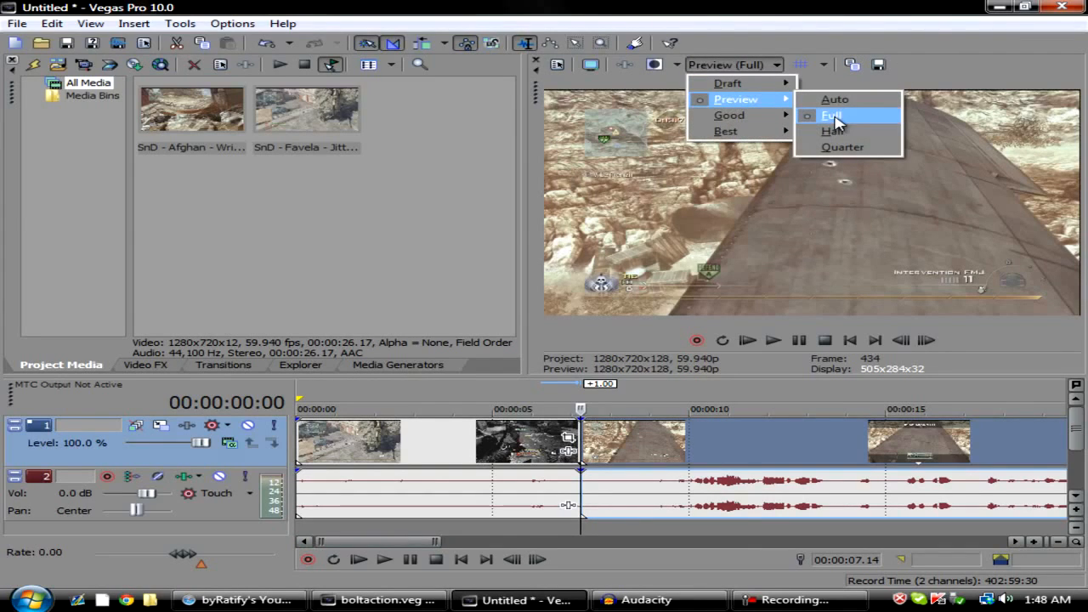
click(831, 115)
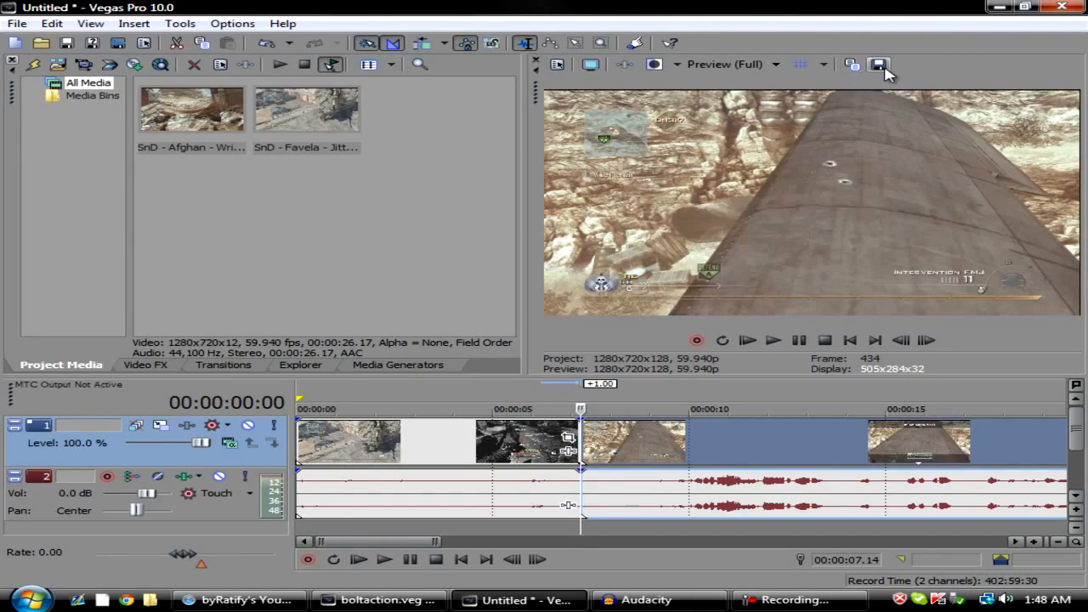
click(877, 65)
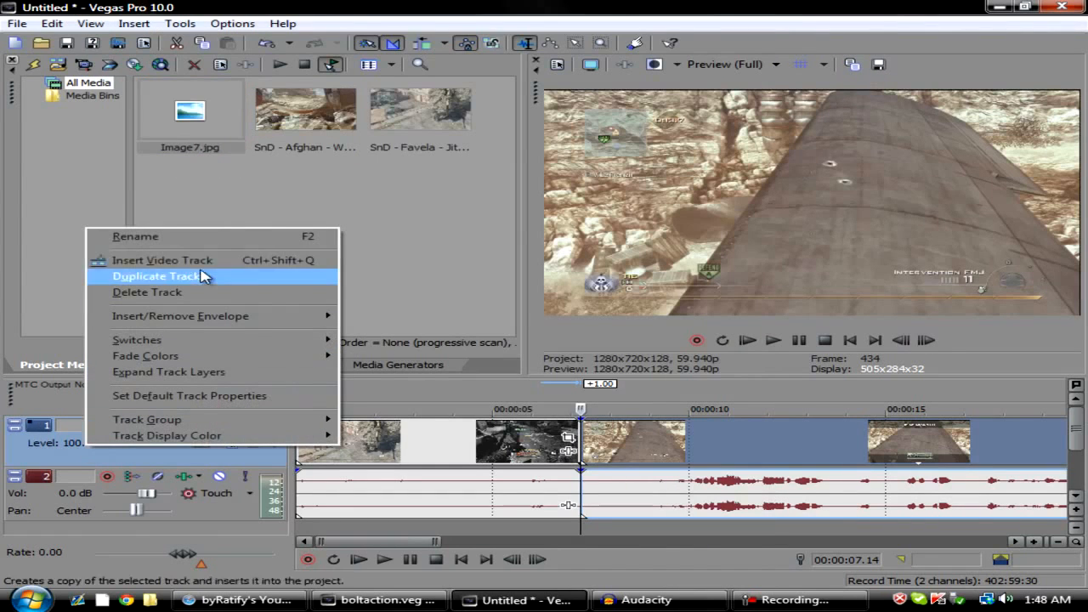
click(156, 275)
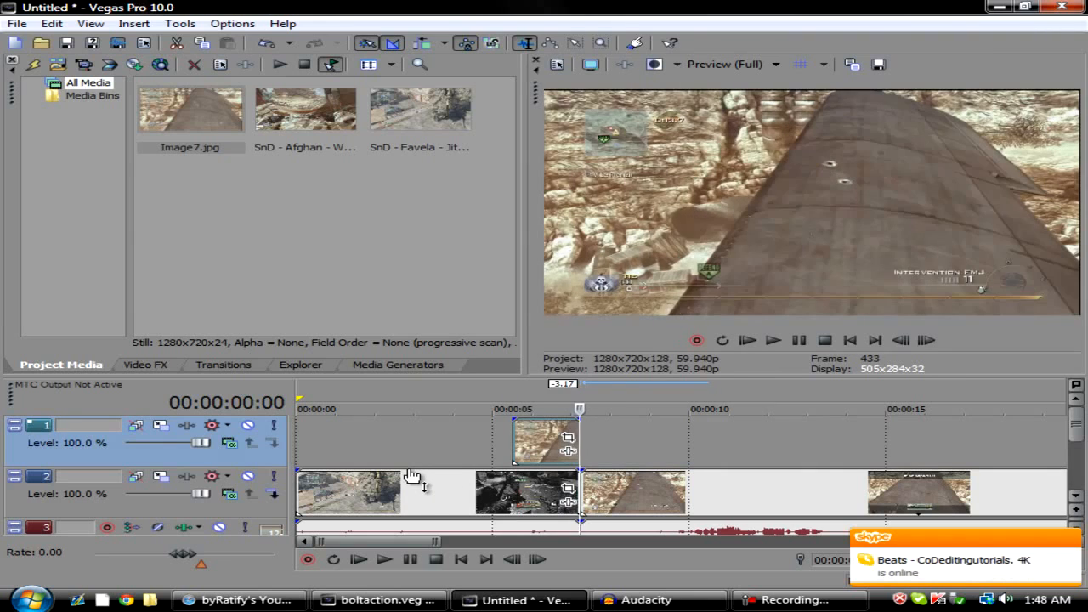
mouse_move(411, 474)
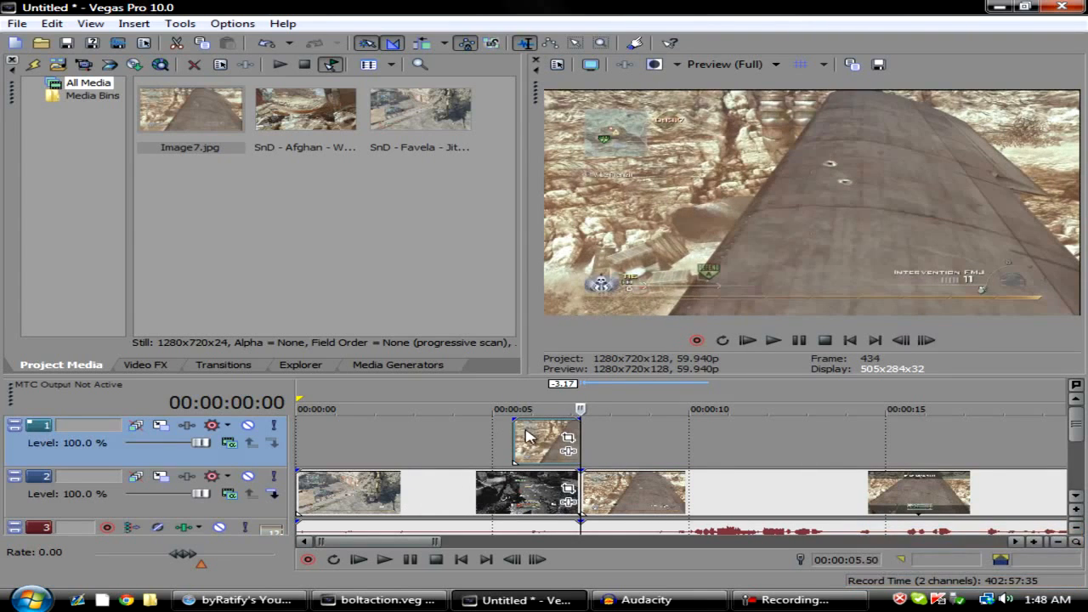
- Select the Image7 still and browse the Video FX list for Brightness and Contrast
click(146, 364)
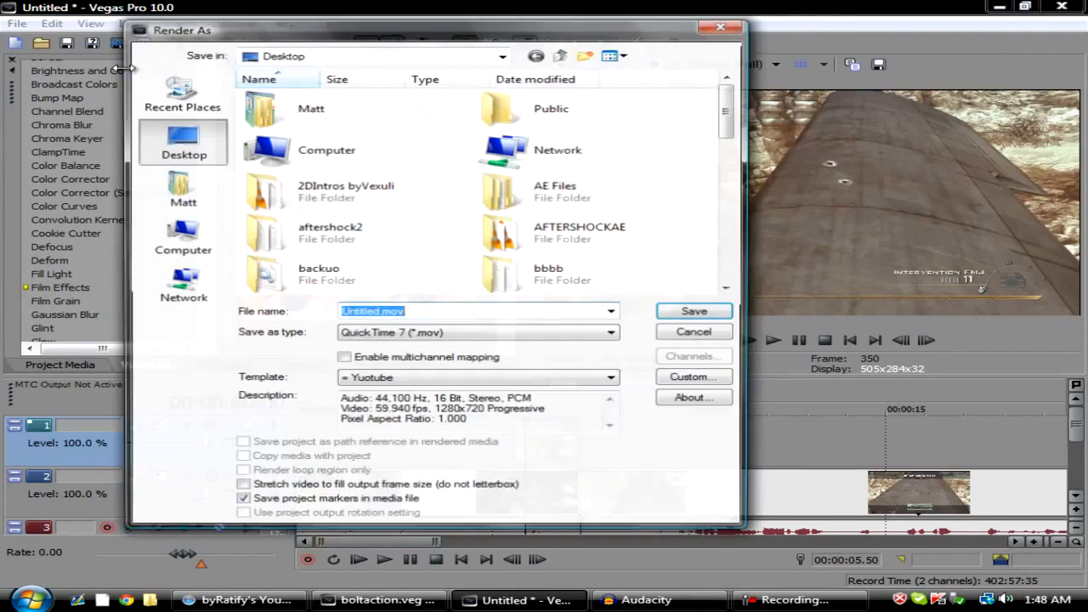
click(693, 332)
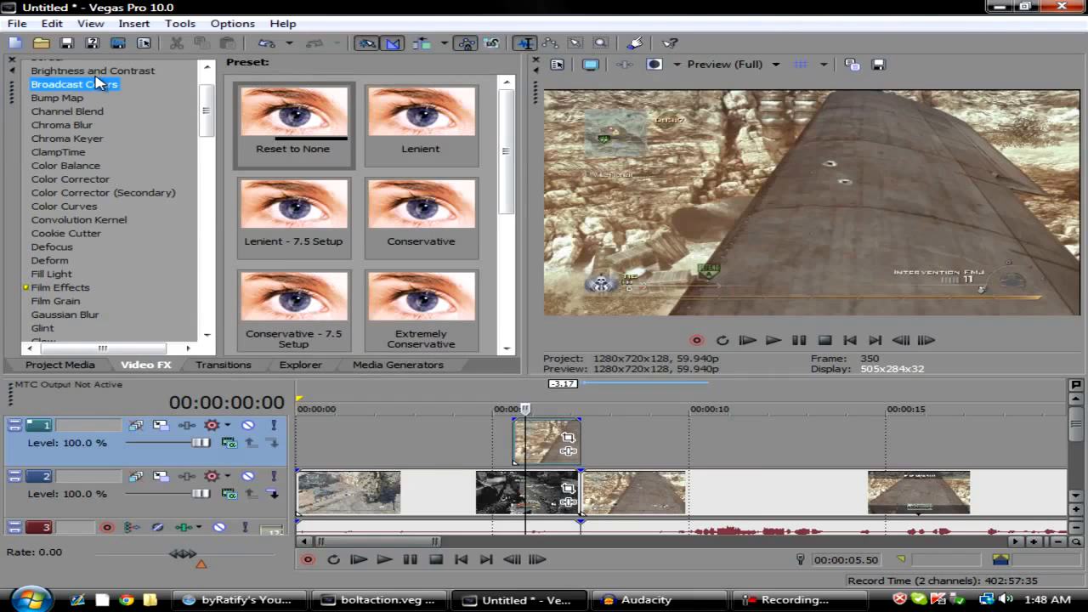
scroll(down, 3)
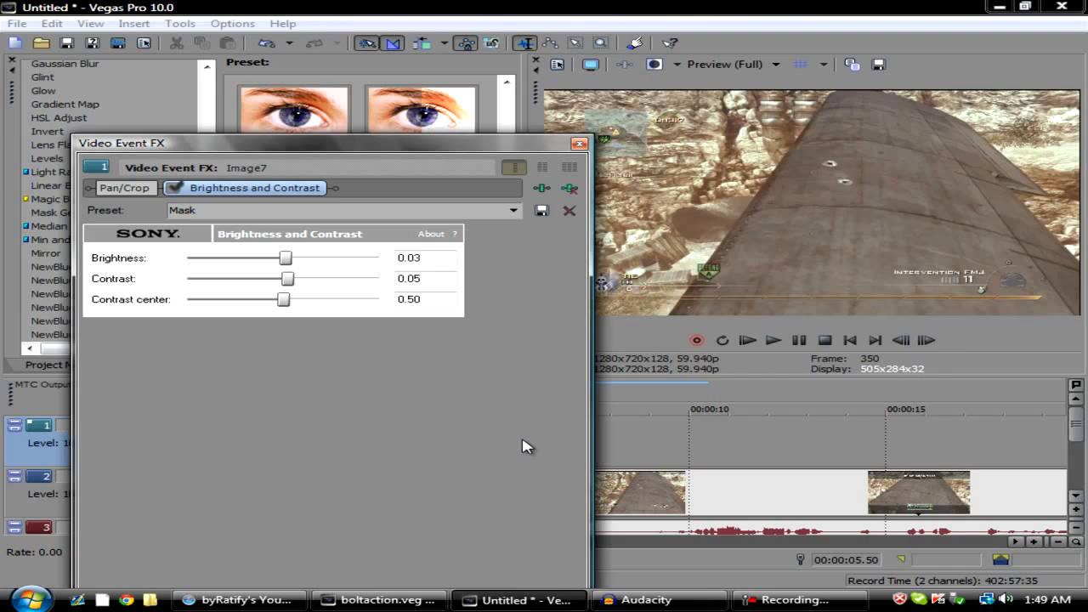
mouse_move(511, 408)
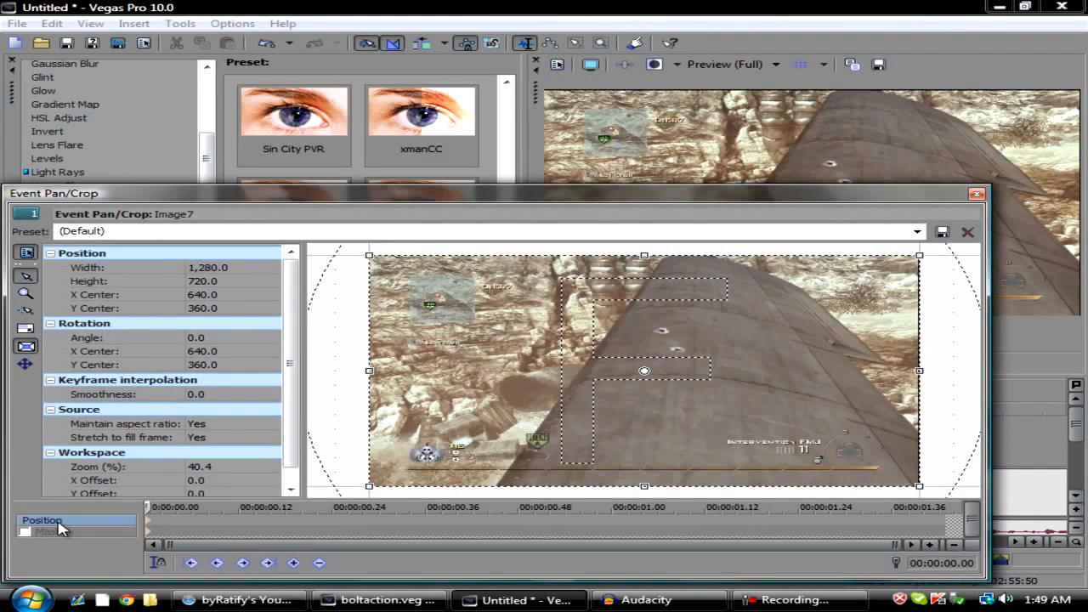
- Enable the mask for the Image7 still in Event Pan/Crop
click(47, 531)
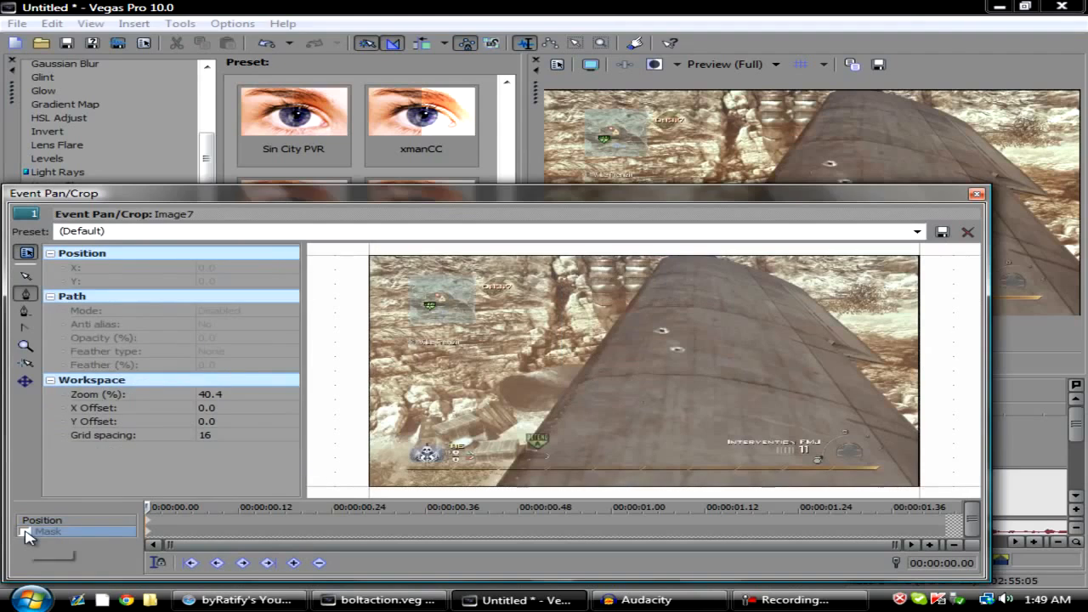
click(25, 531)
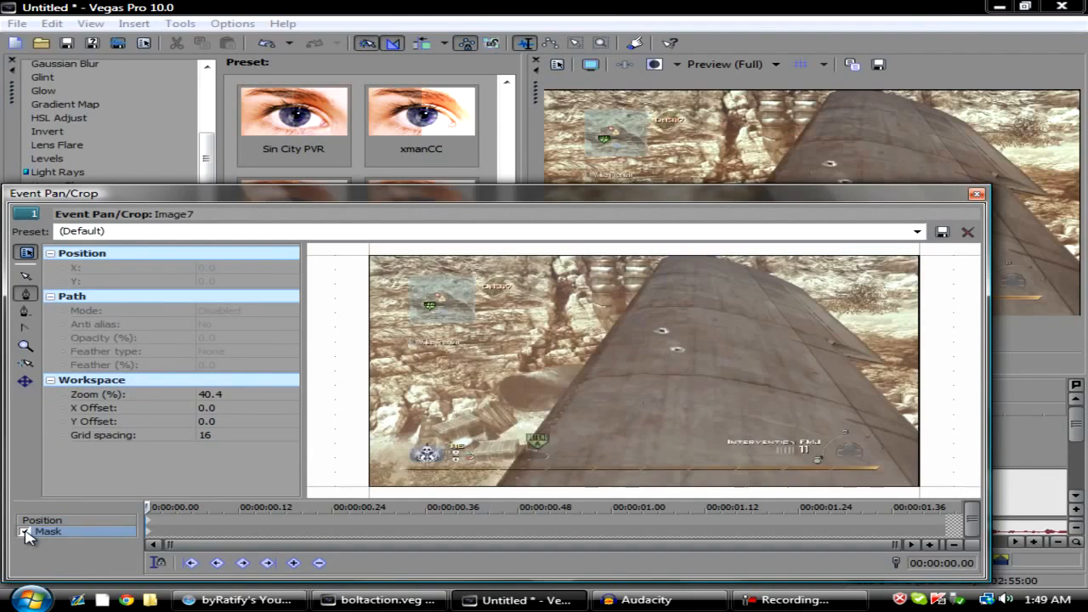
click(24, 531)
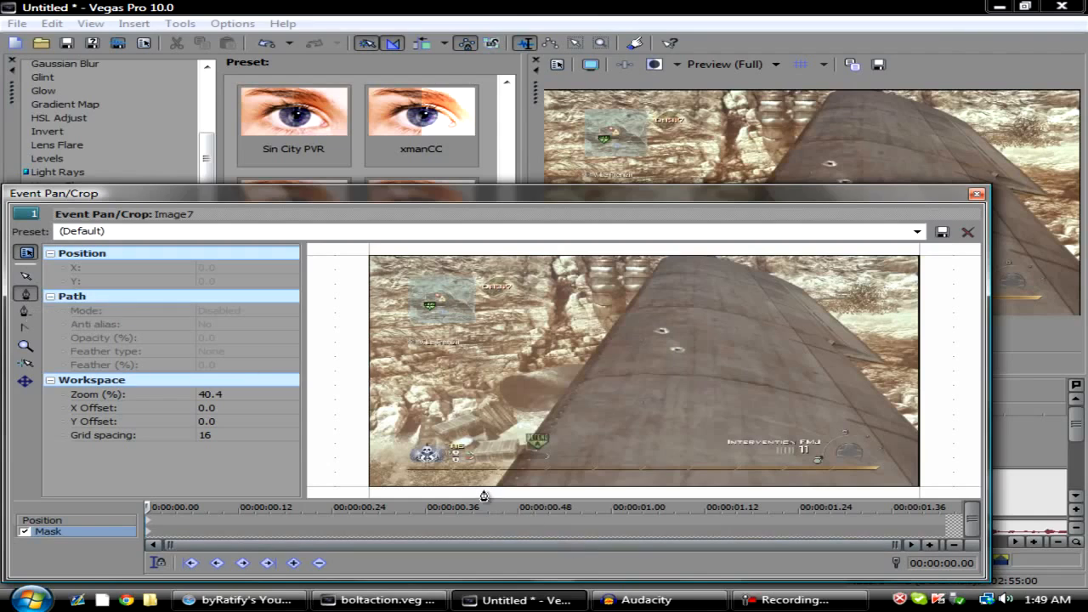
mouse_move(25, 295)
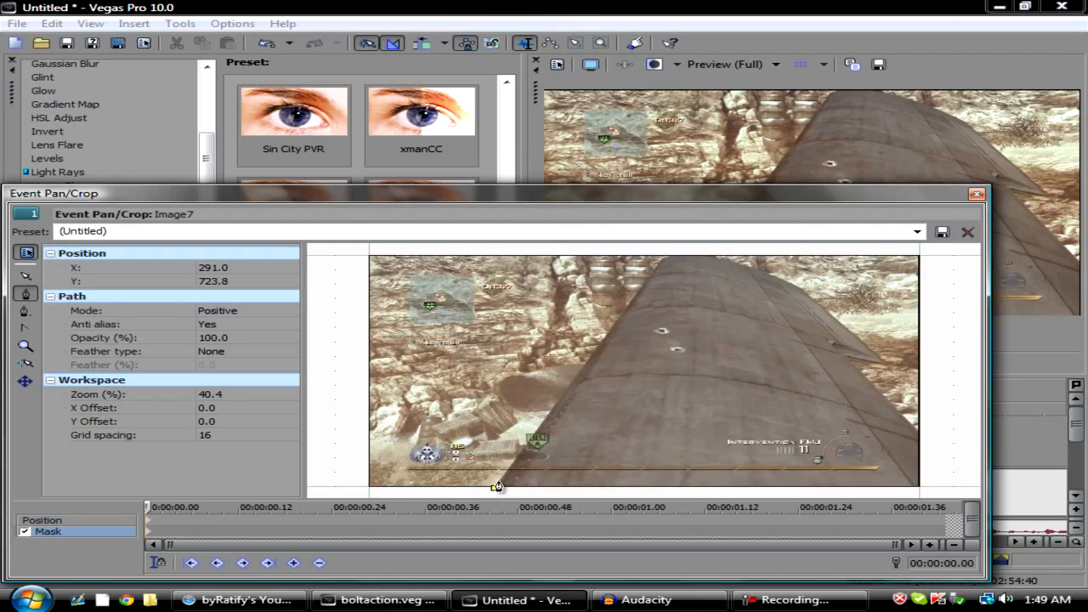
- Trace mask points up the wall, around the tower's top and down its right side, then finish the mask
drag(496, 485, 523, 456)
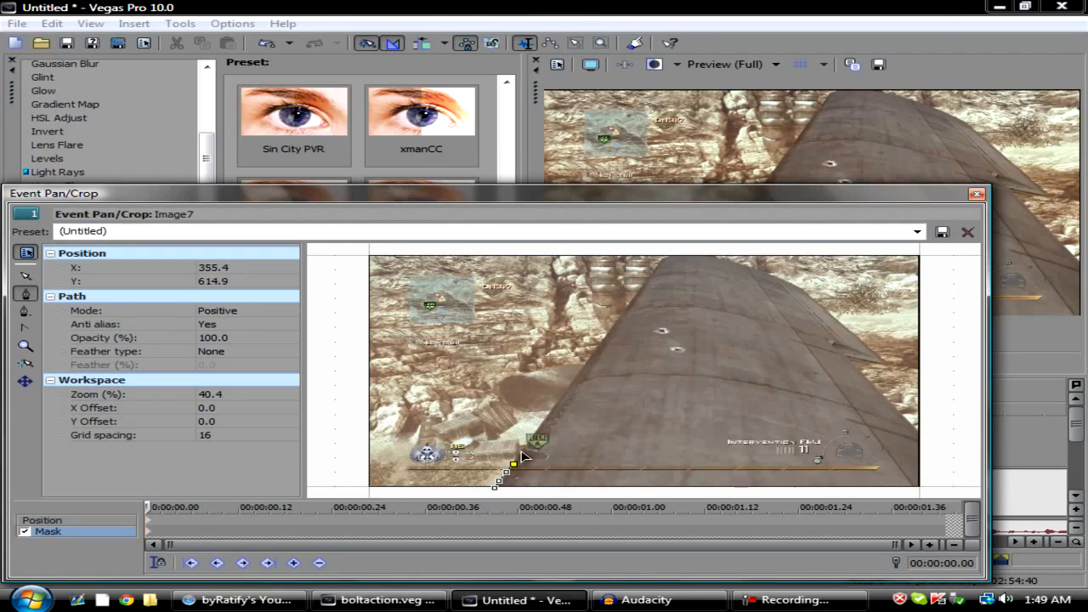
drag(513, 463, 551, 418)
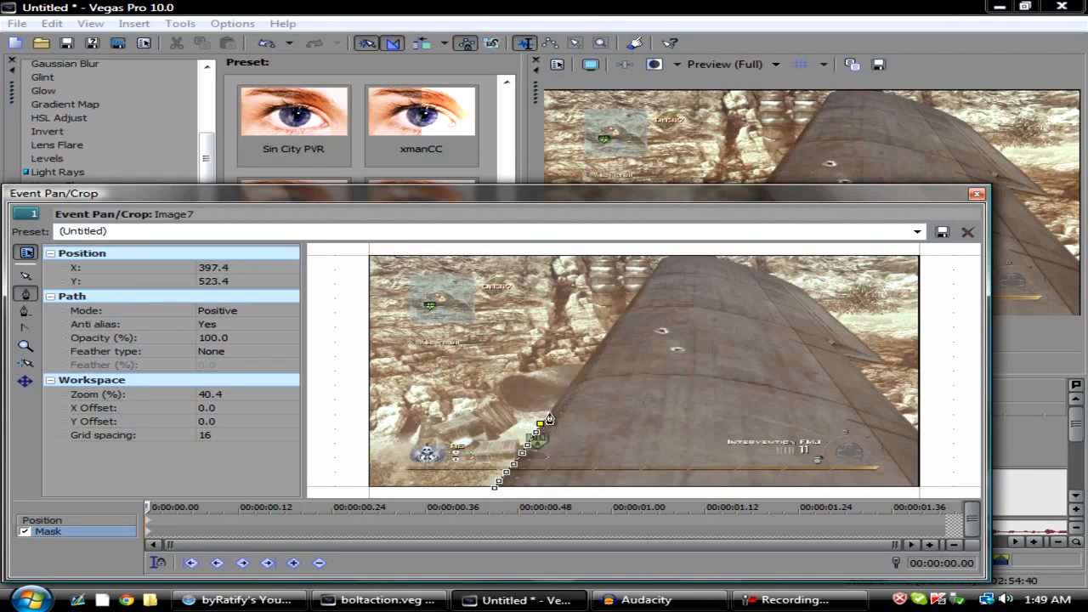
drag(548, 417, 575, 381)
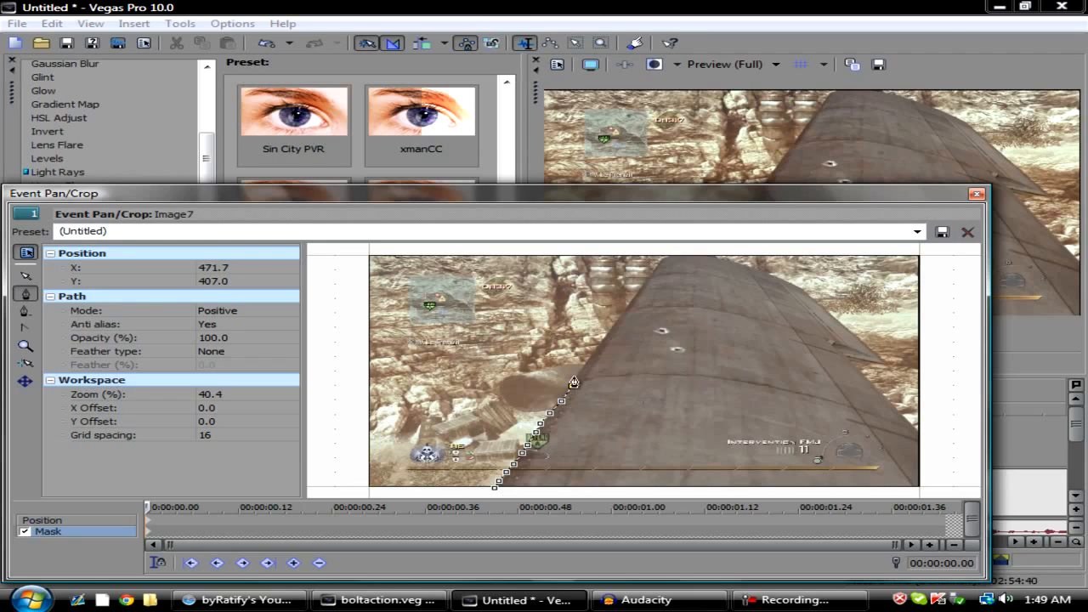
drag(575, 382, 609, 340)
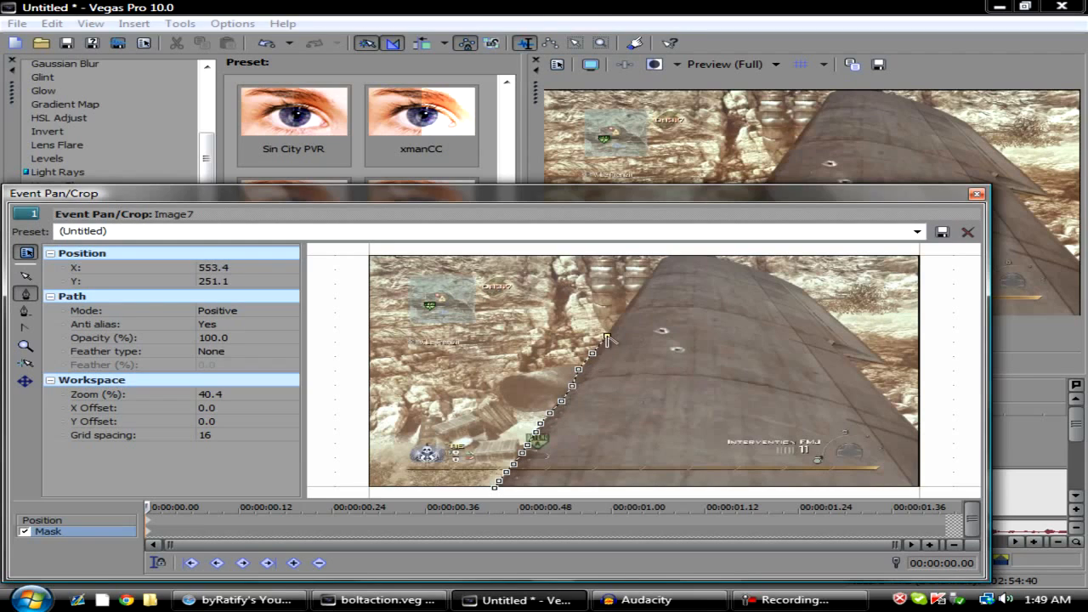
drag(609, 340, 638, 293)
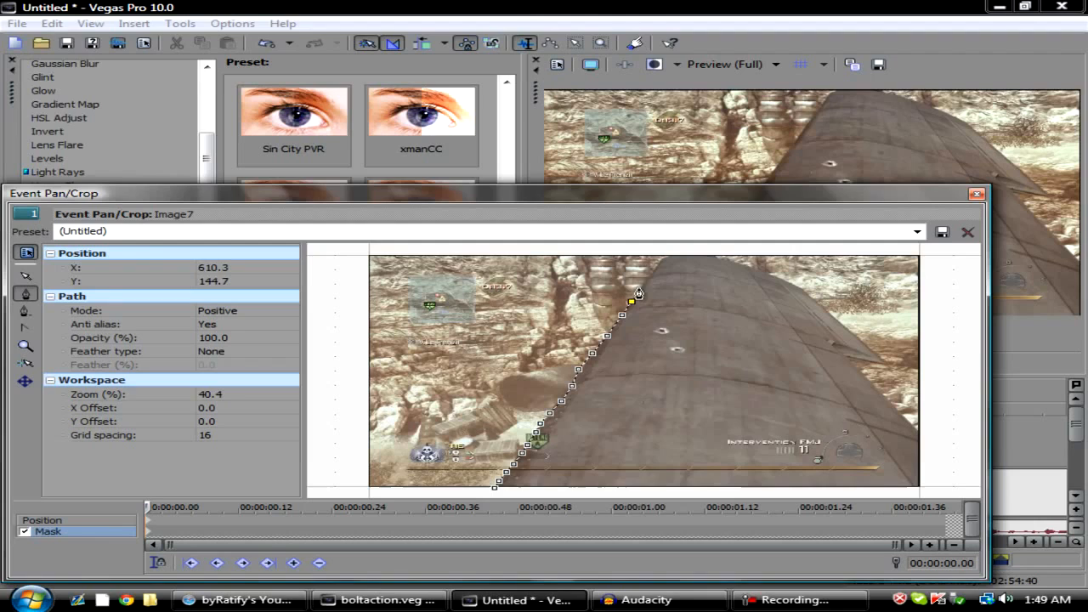
drag(637, 293, 660, 257)
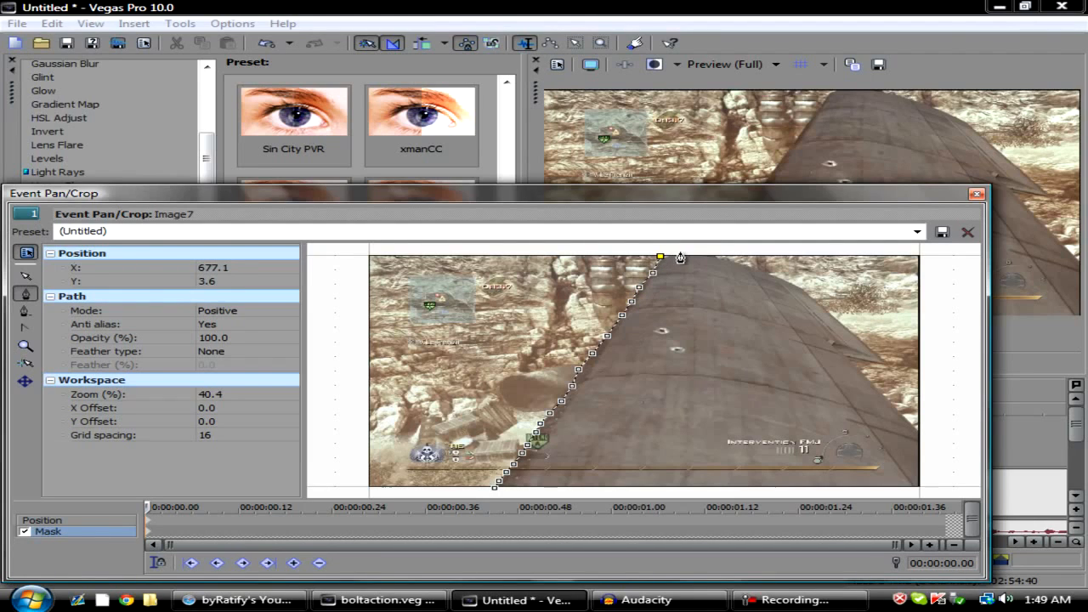
drag(660, 257, 753, 266)
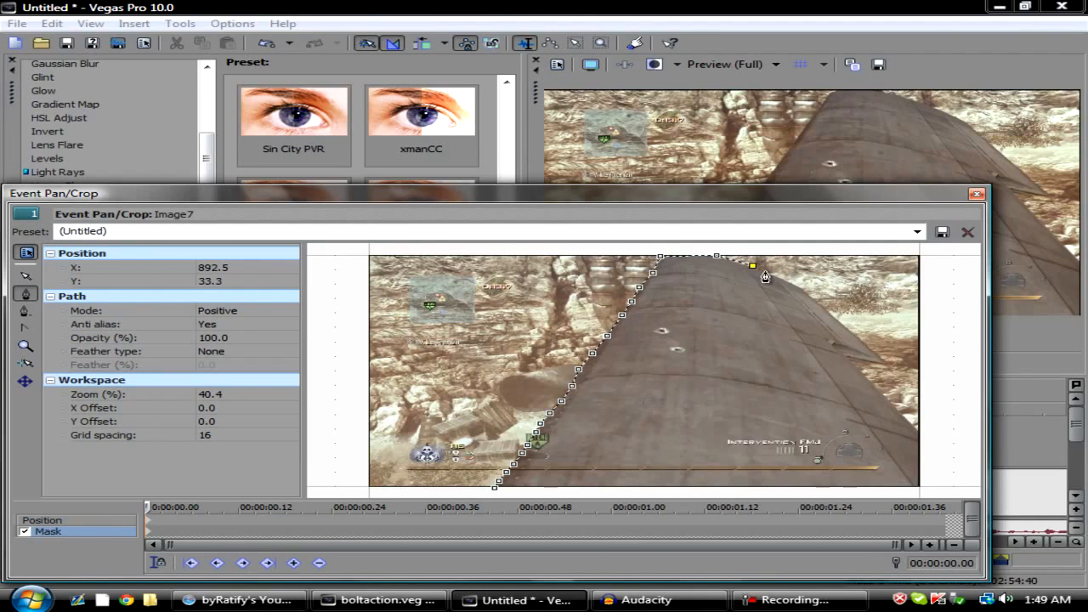
drag(751, 265, 796, 286)
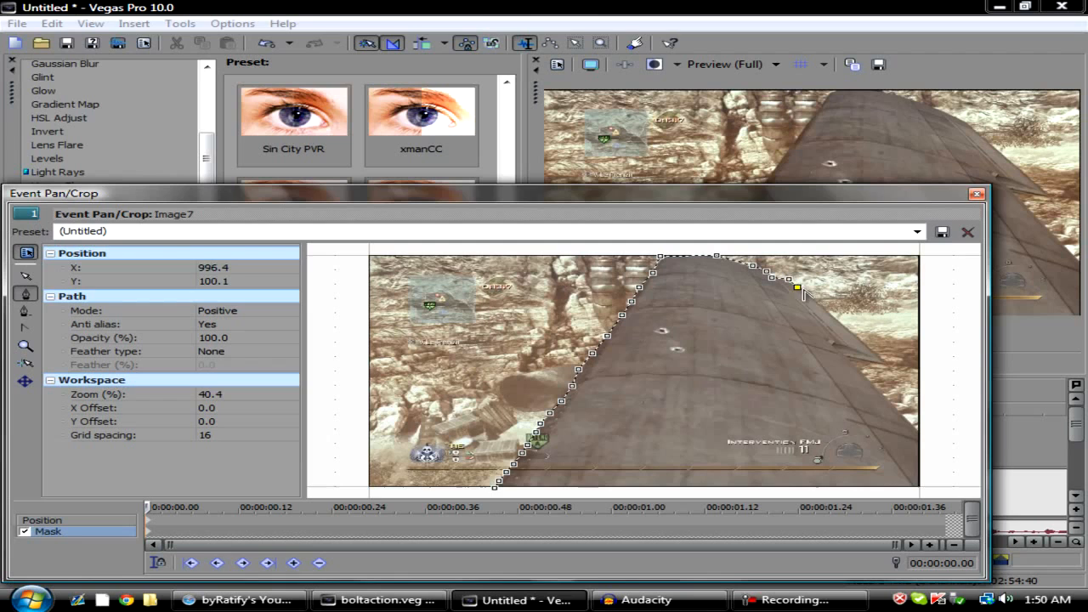
drag(797, 286, 881, 361)
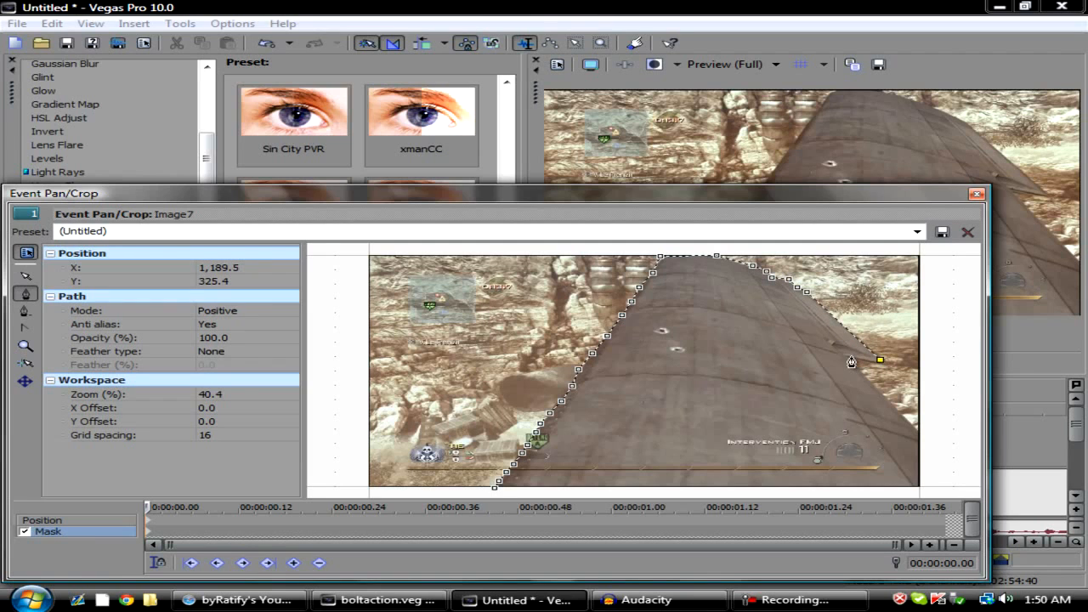
drag(881, 360, 925, 438)
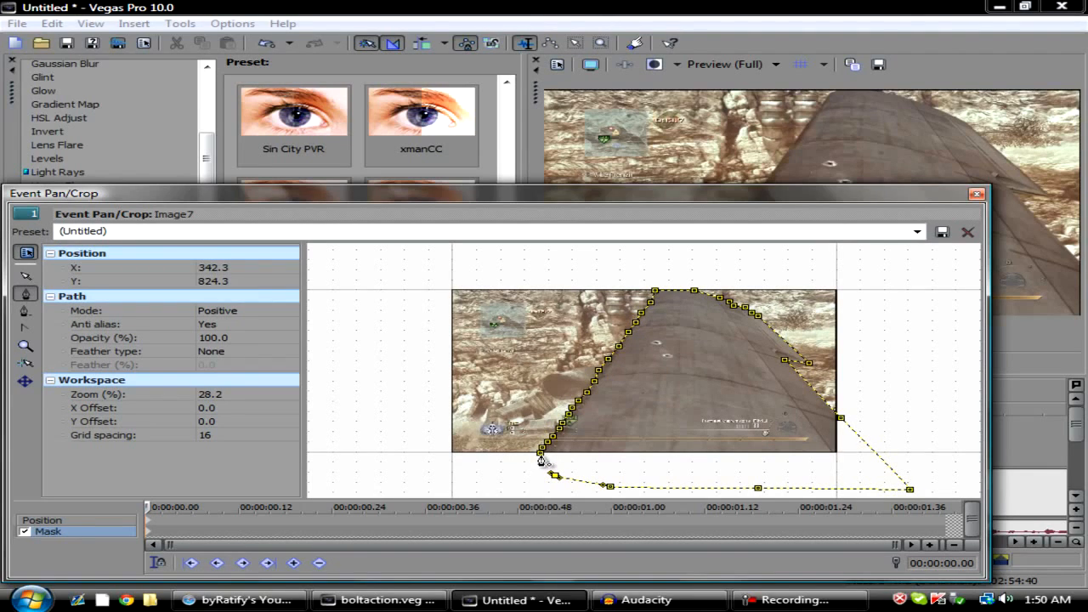
click(976, 194)
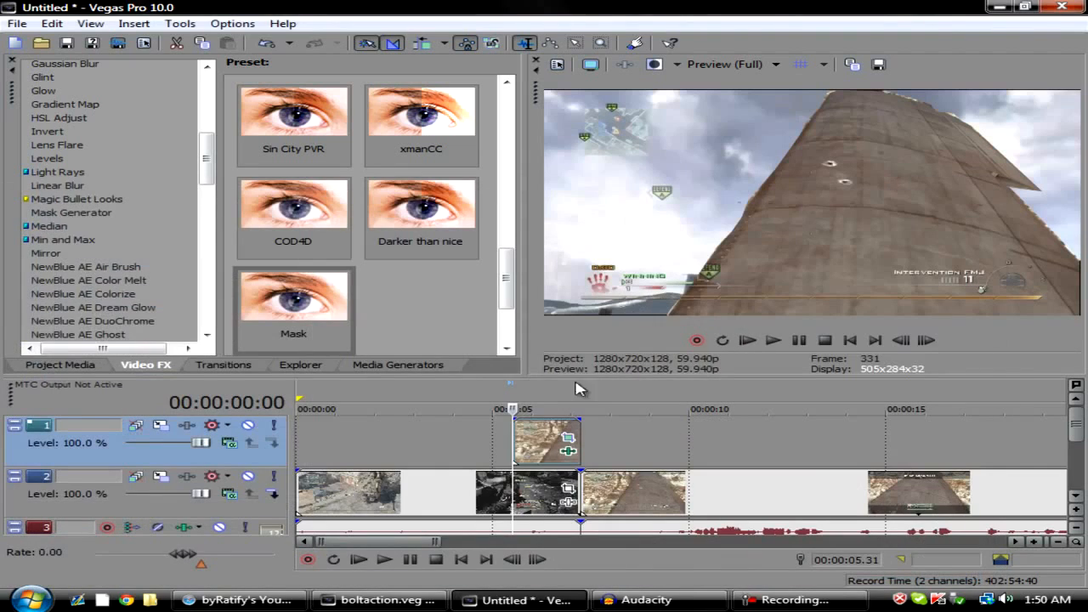
mouse_move(537, 435)
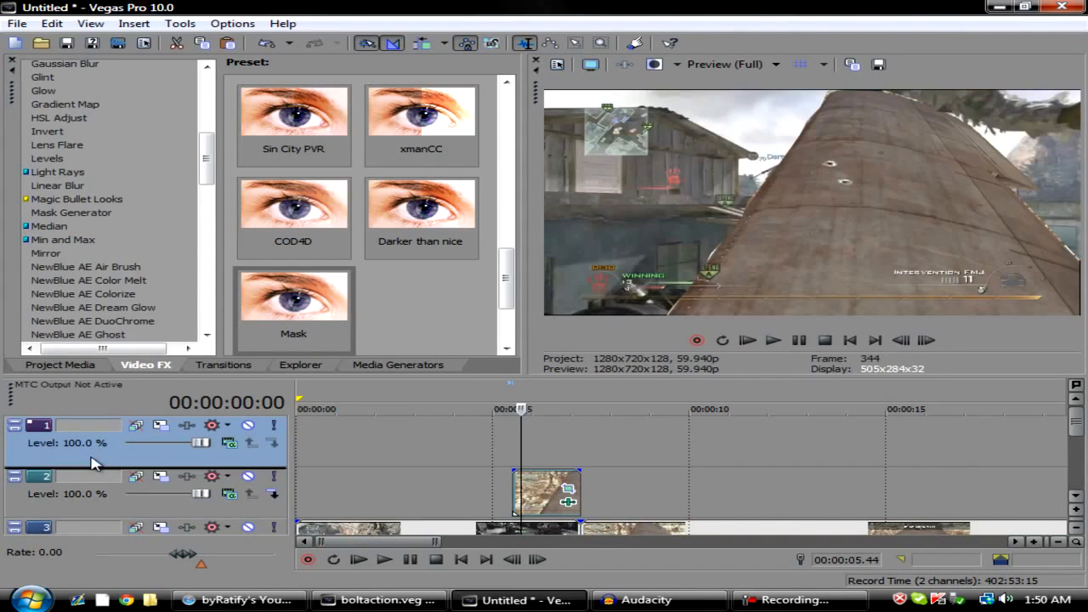
mouse_move(95, 503)
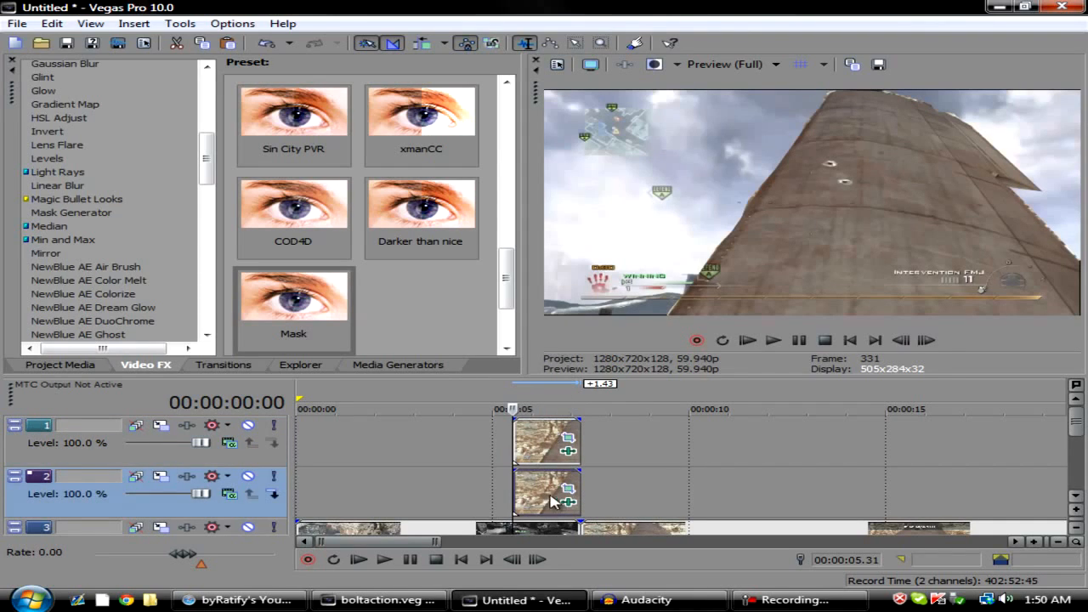
mouse_move(565, 491)
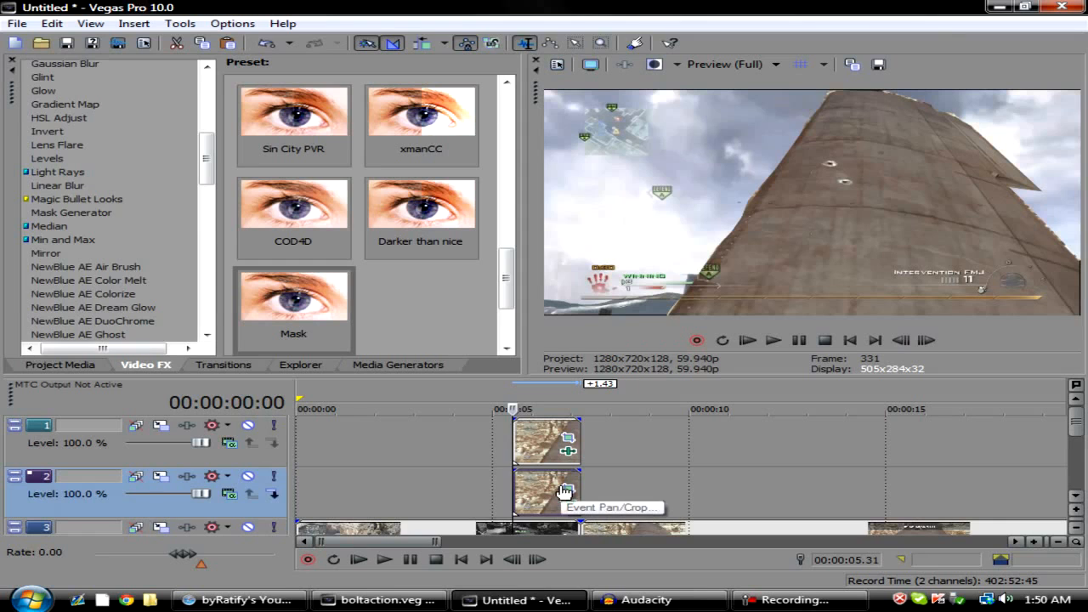
click(564, 491)
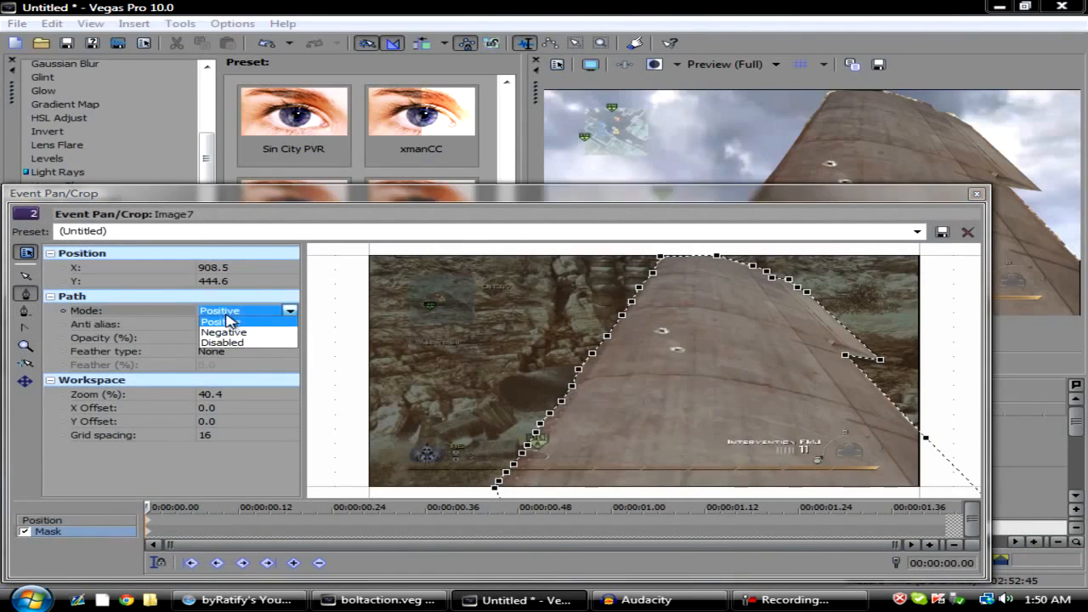
click(219, 322)
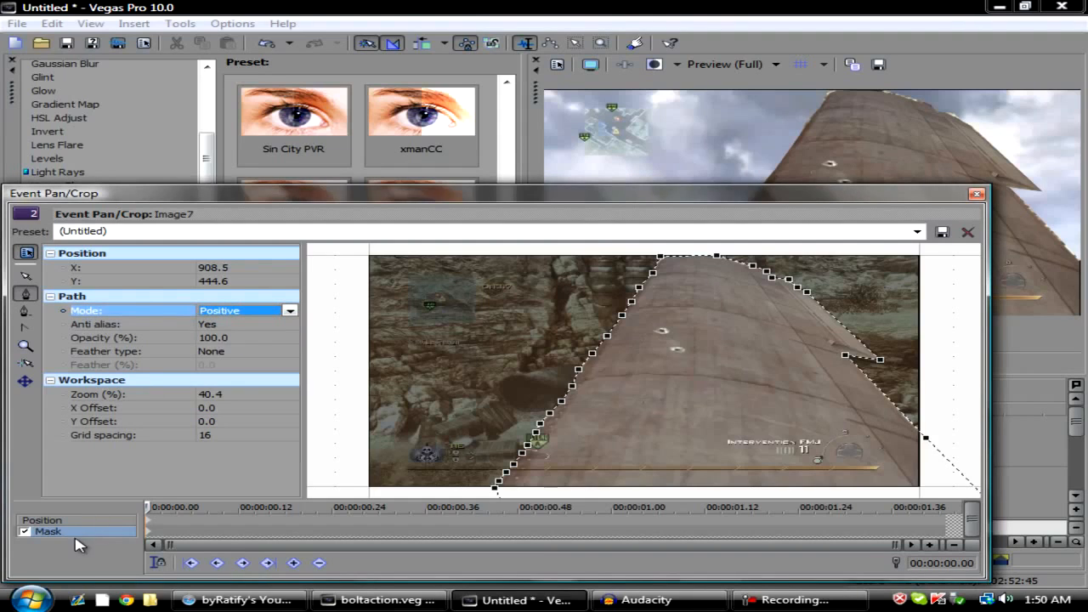
click(246, 309)
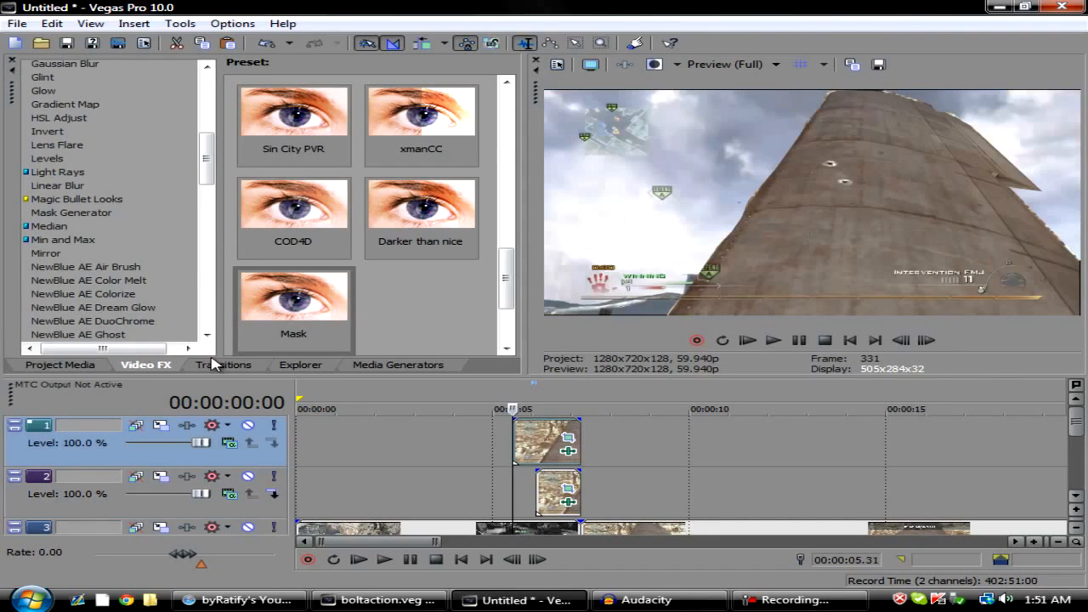
- Apply the Push Up preset from the Transitions list to the snapshot event and close its settings
click(223, 364)
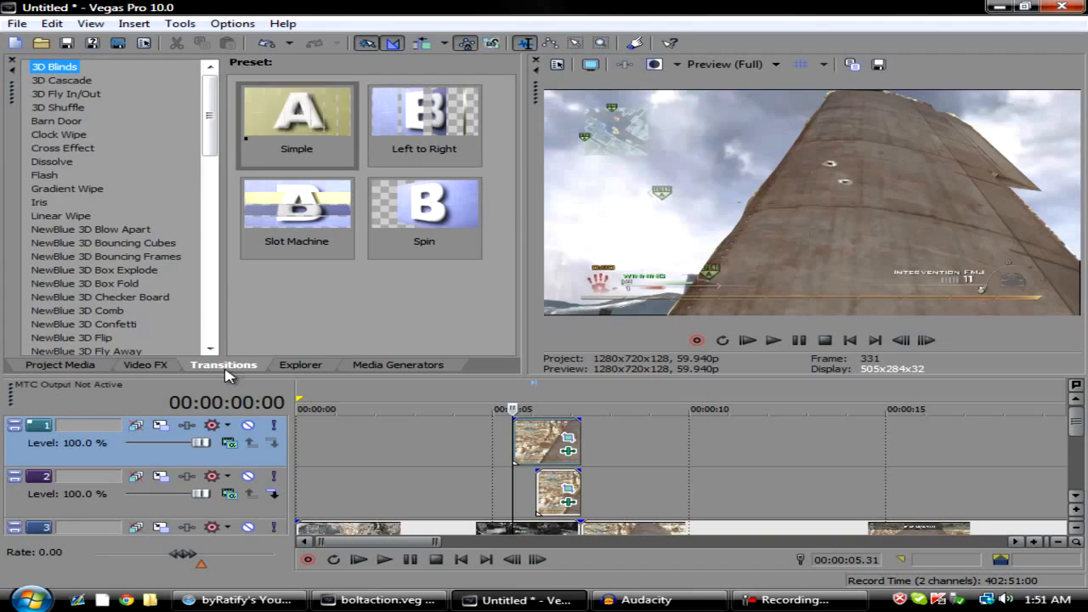
click(47, 234)
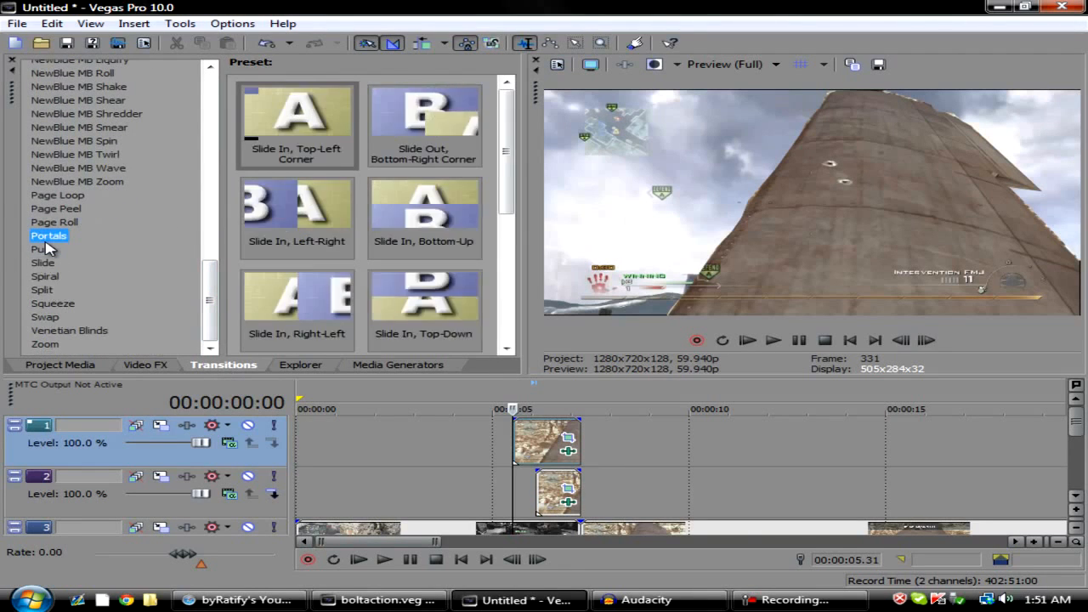
click(44, 249)
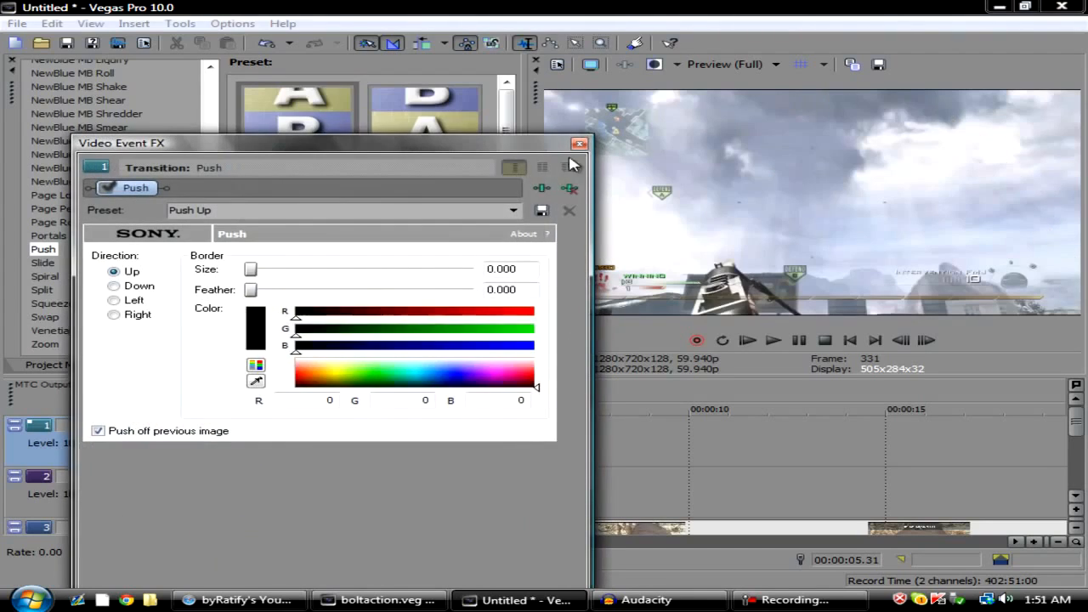
click(582, 143)
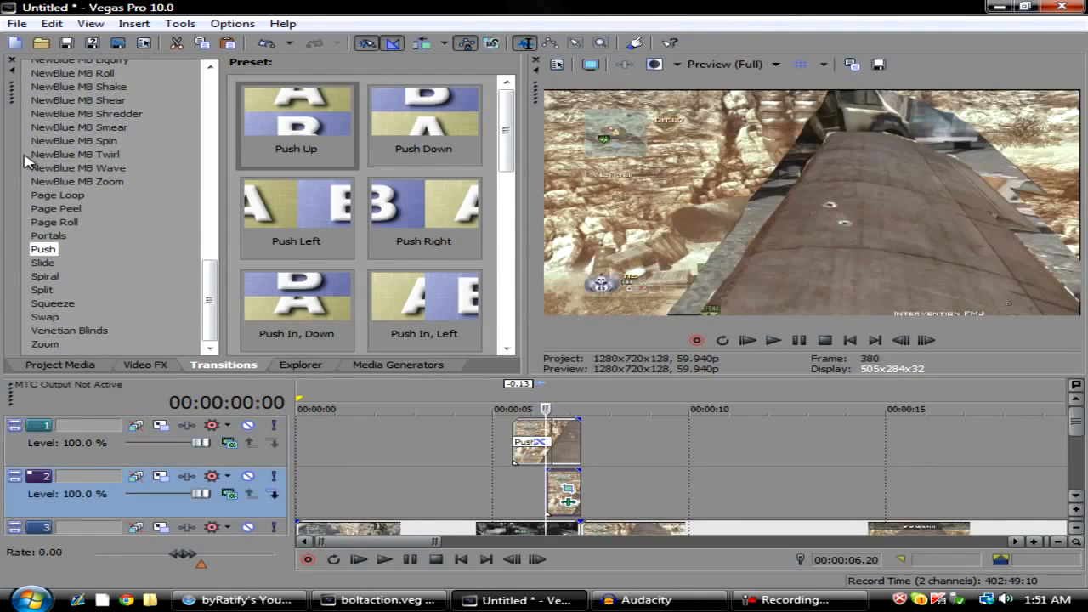
mouse_move(738, 232)
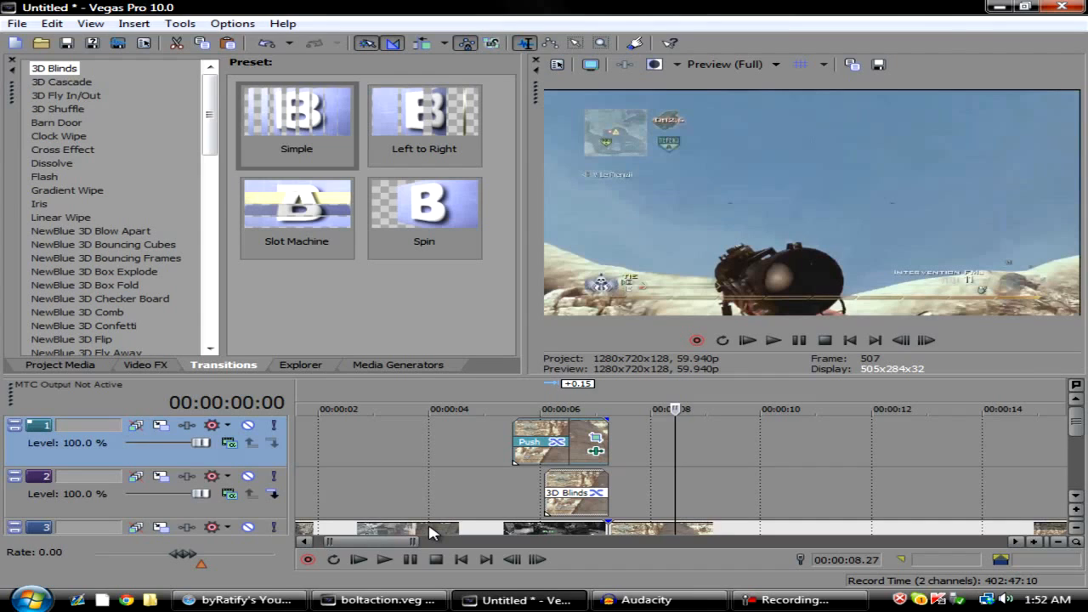
mouse_move(472, 497)
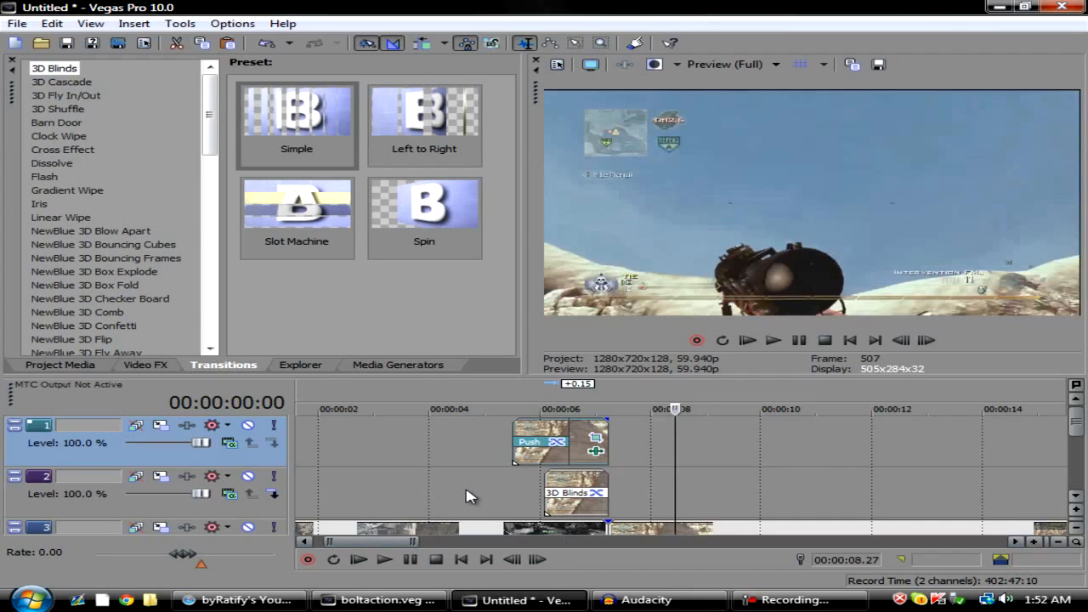